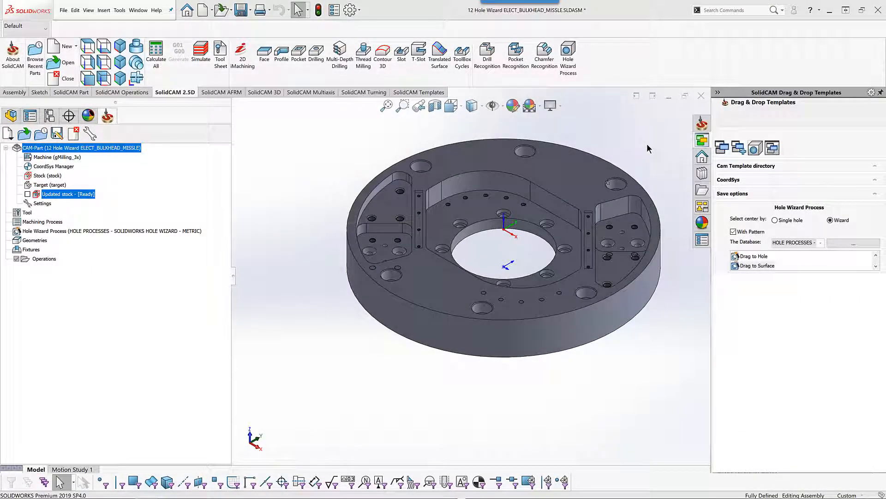
mouse_move(575, 76)
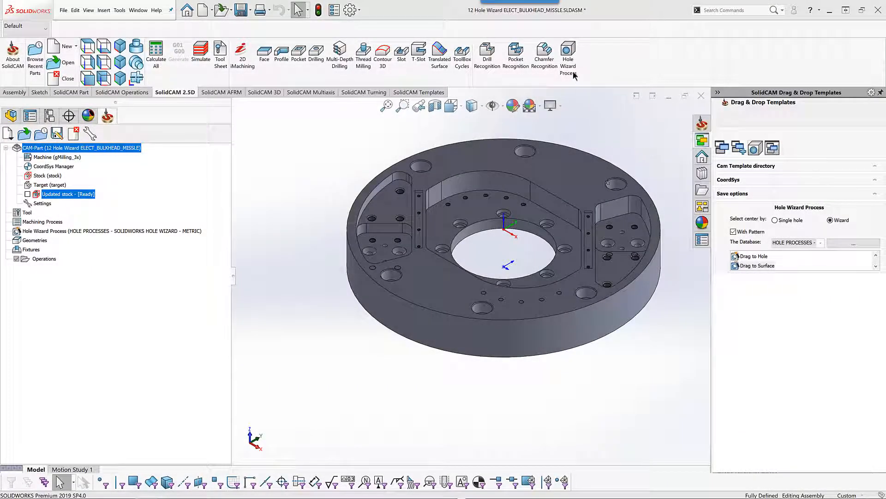
mouse_move(659, 184)
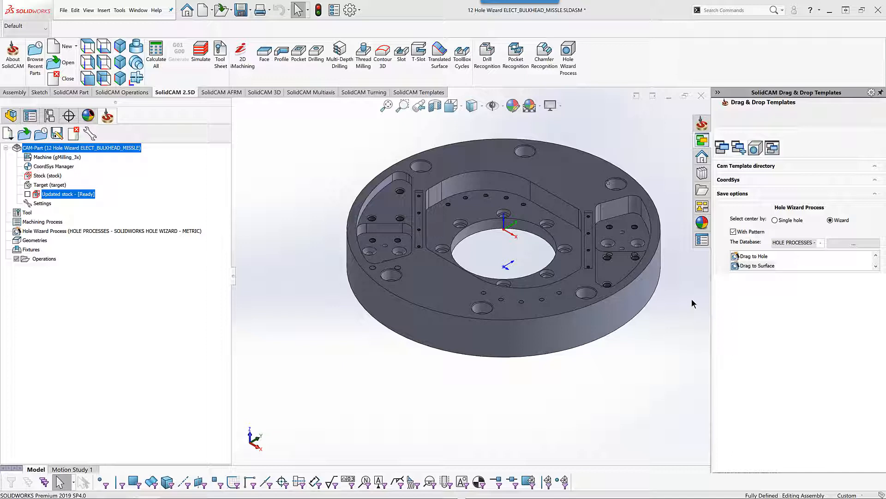
mouse_move(746, 270)
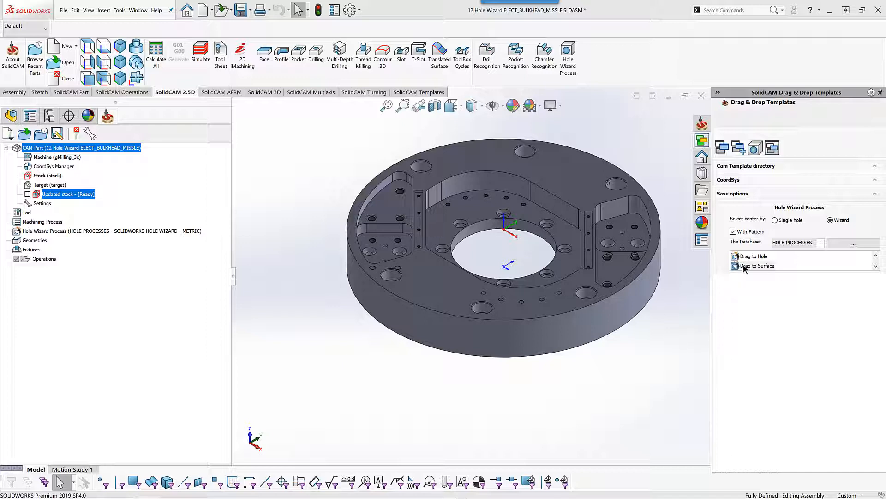
mouse_move(585, 192)
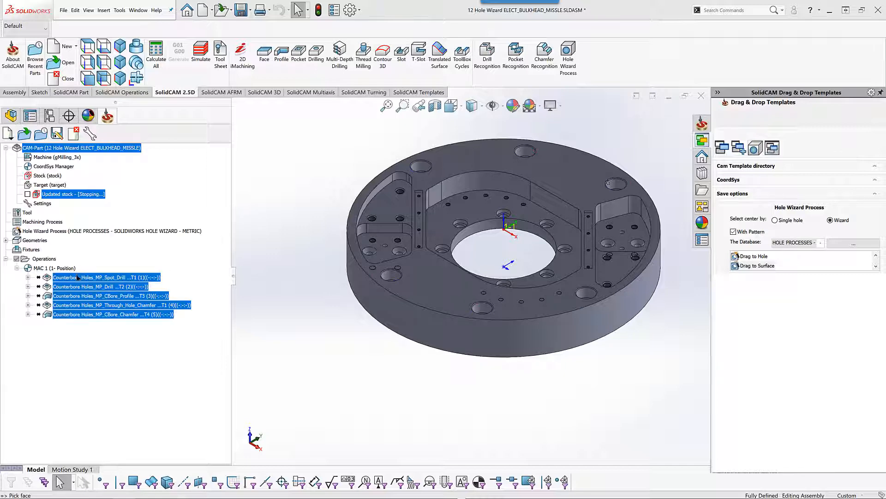
- Drag the tapped, simple, countersink and counterbore hole groups onto holes, reaching 26 calculated operations
left_click(179, 54)
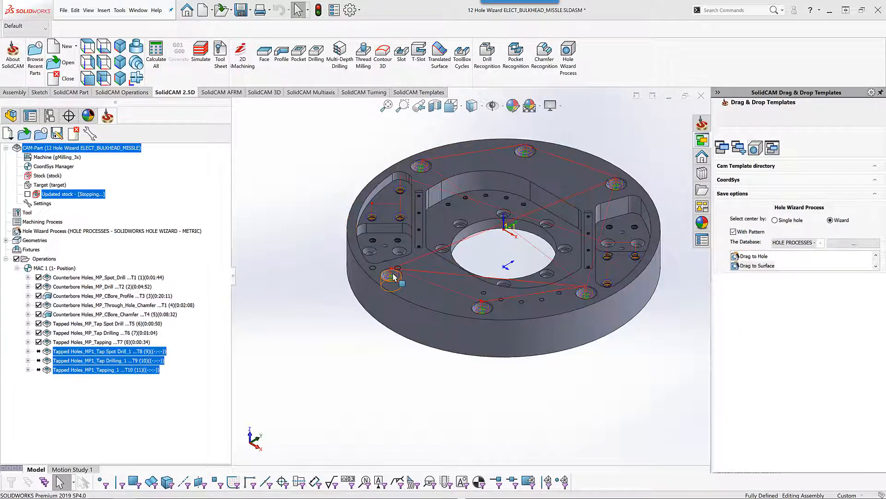
left_click(178, 54)
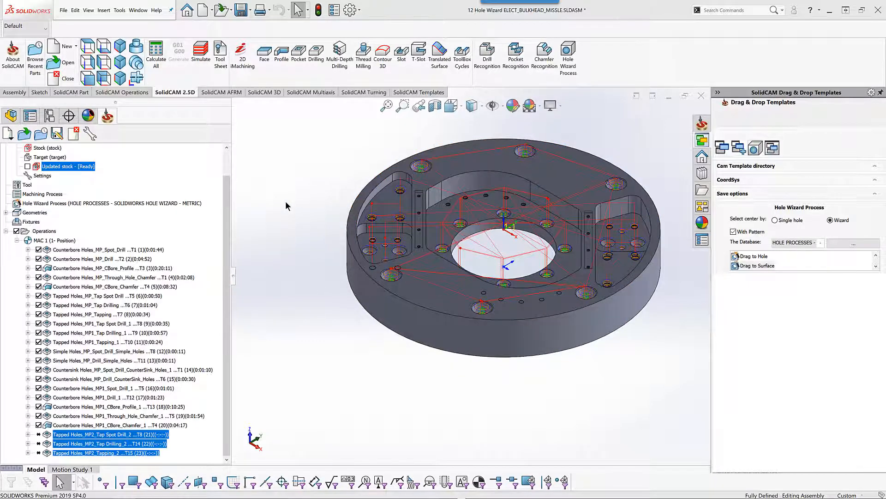
left_click(179, 54)
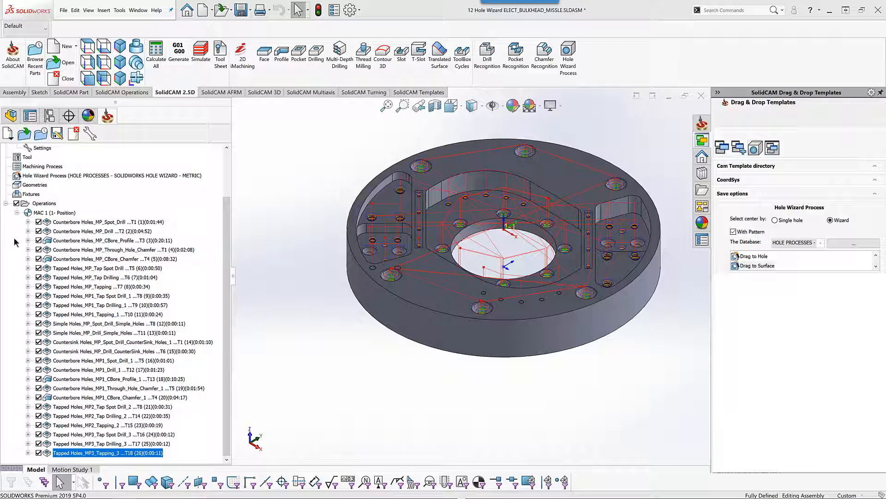
left_click(44, 203)
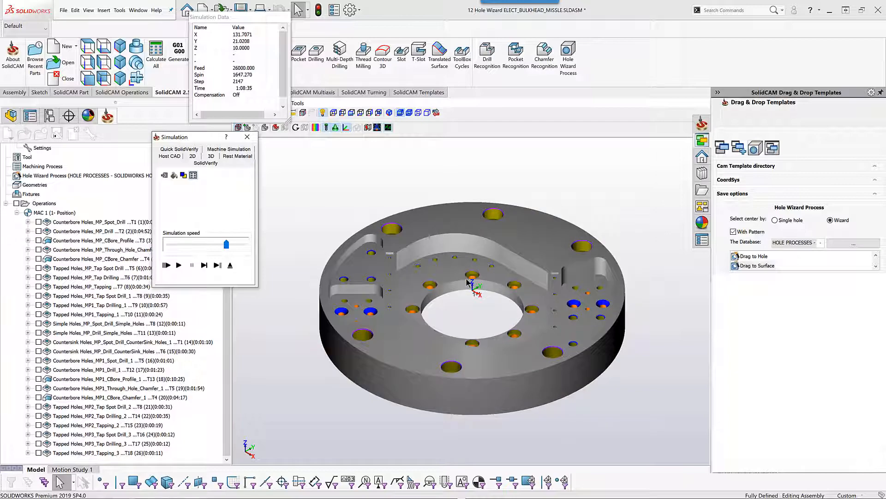
left_click(230, 265)
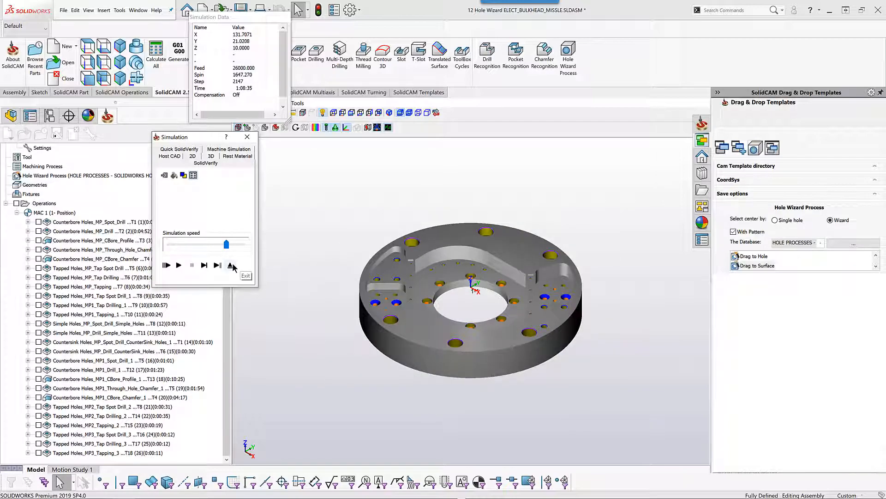
left_click(246, 276)
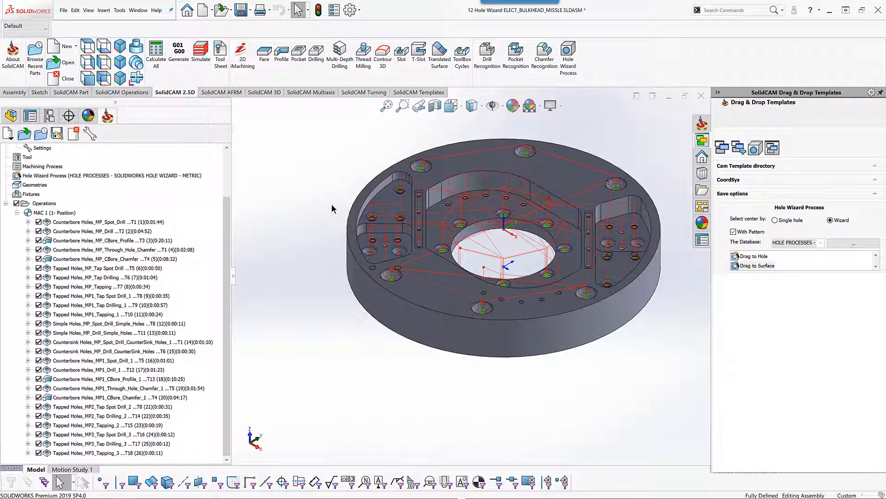